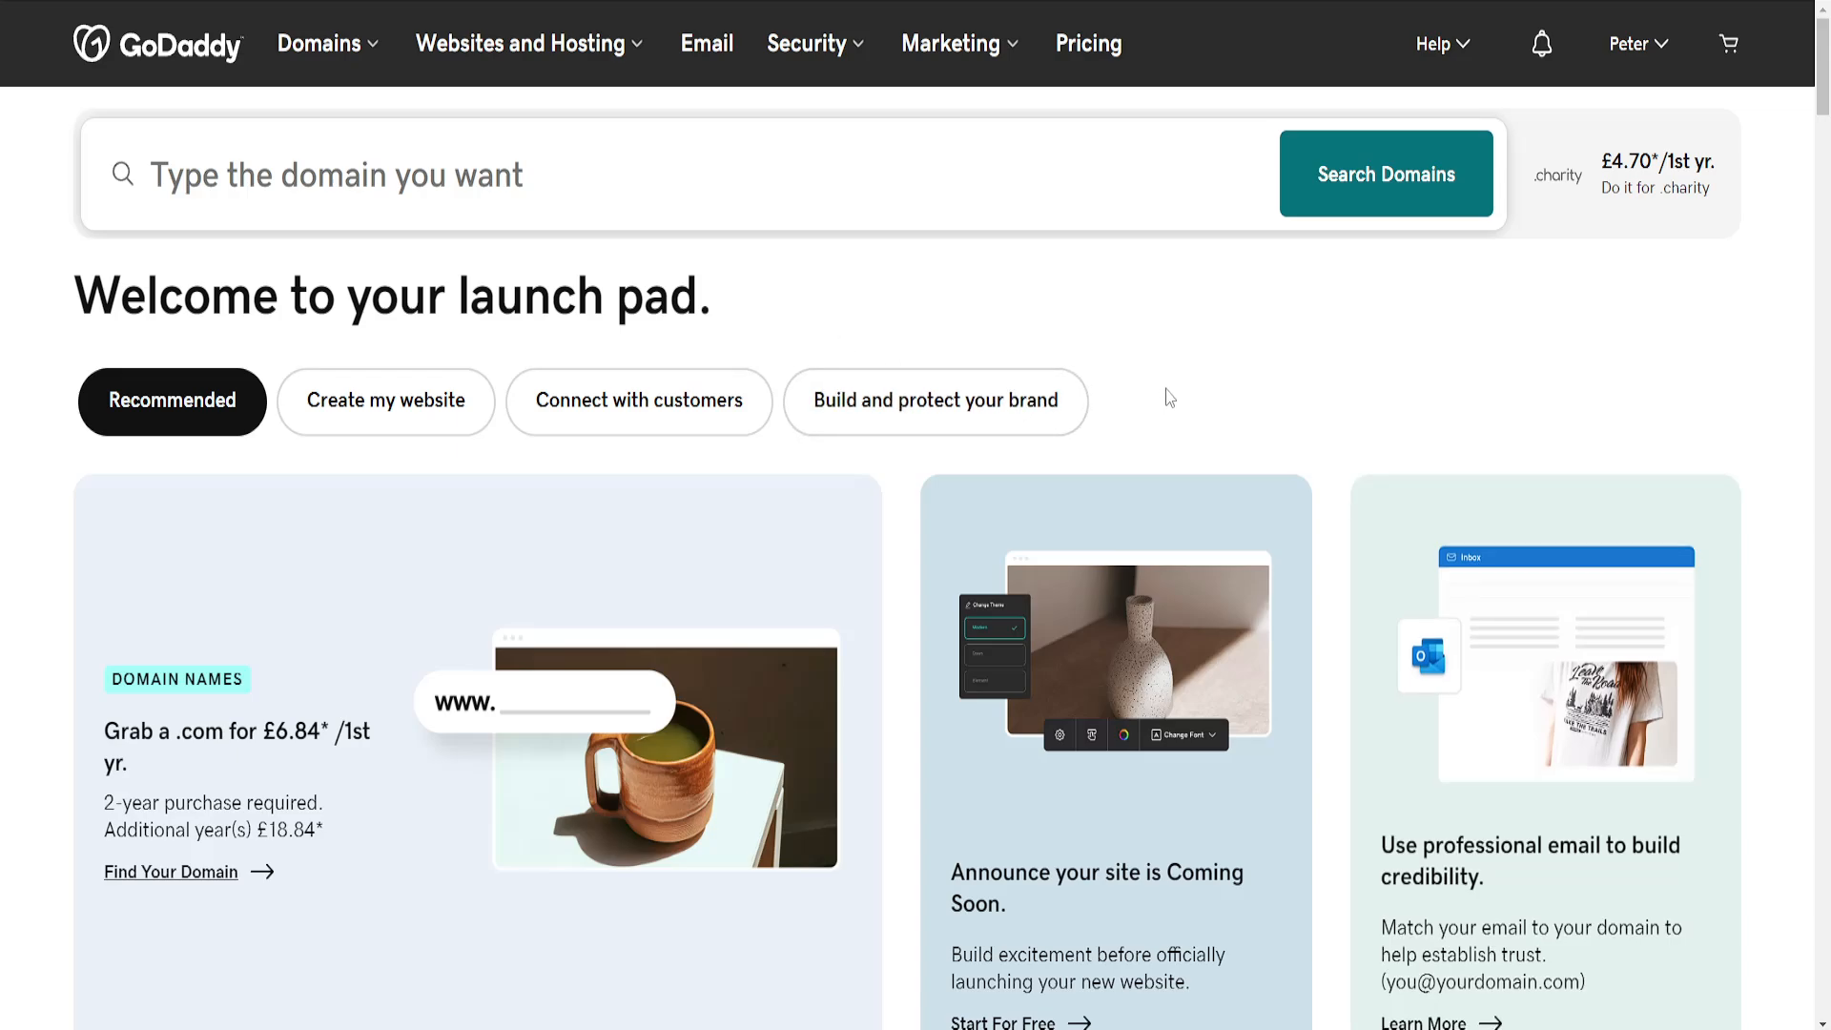
mouse_move(1640, 293)
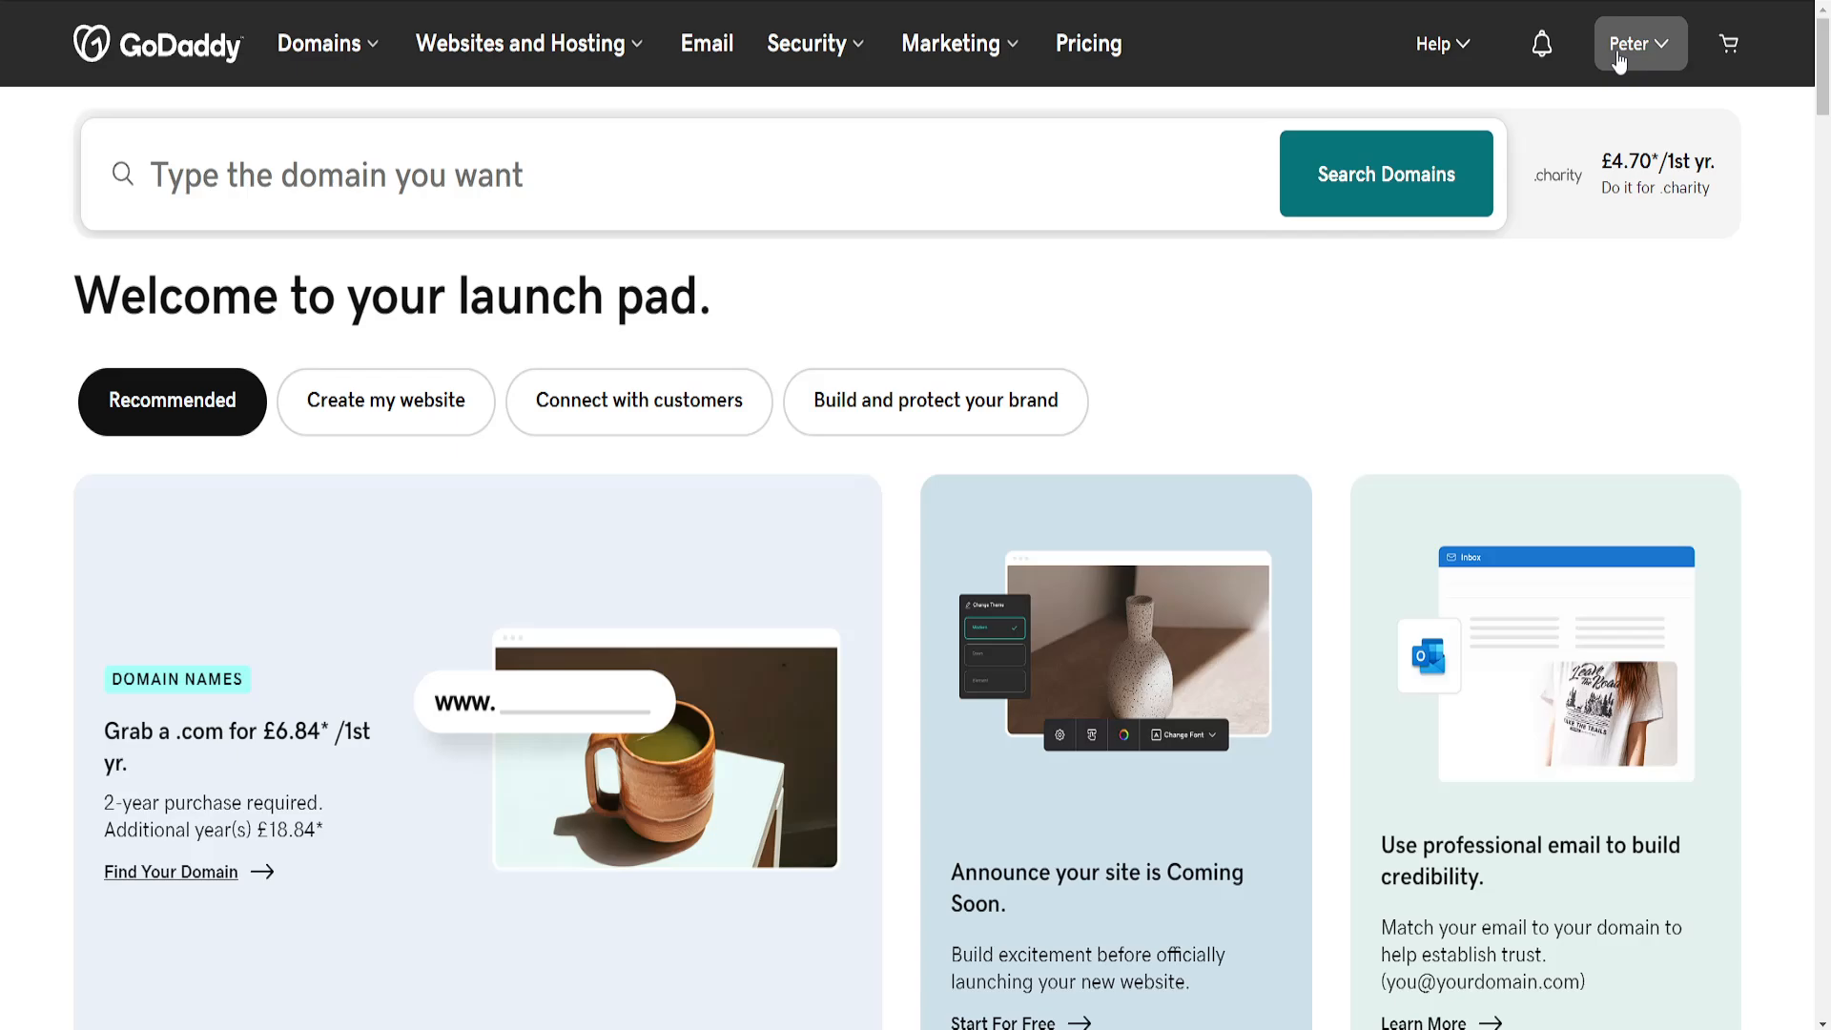
Open the account dropdown from the launch pad's top bar
click(1638, 43)
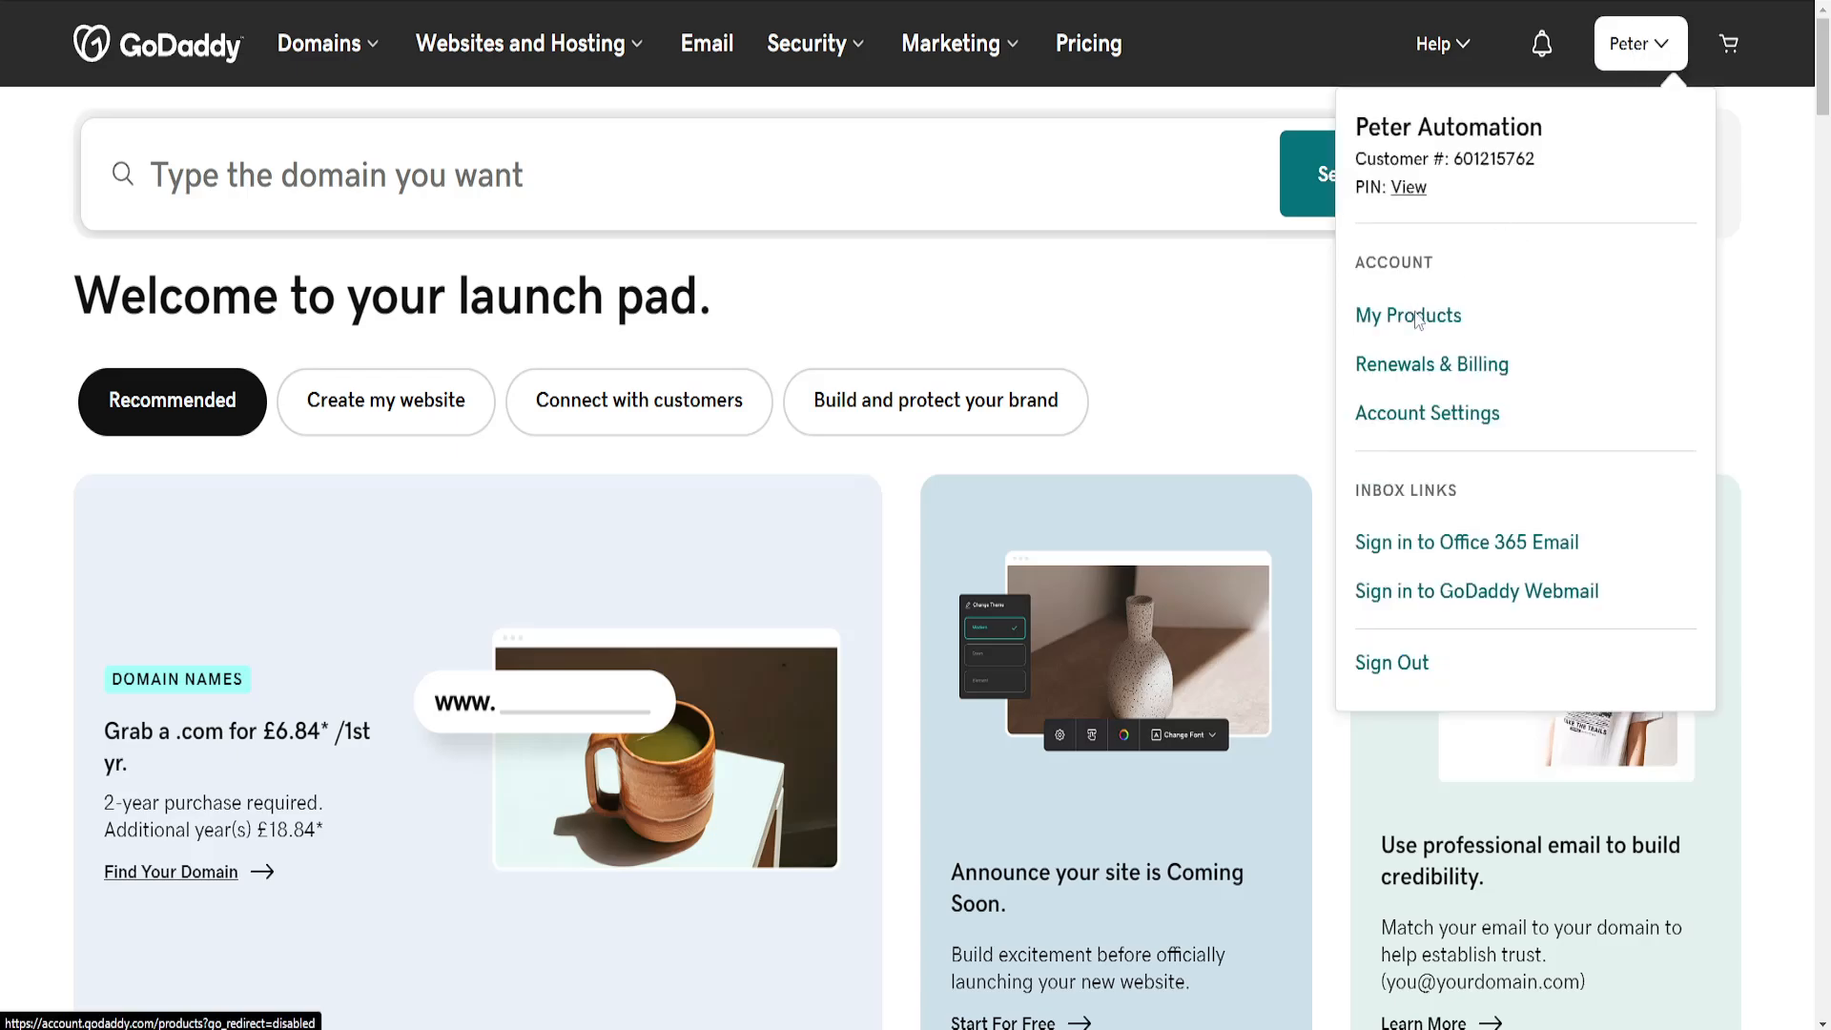
Open the free-trial Ned HELP site in the Website Builder editor via My Products
click(1407, 315)
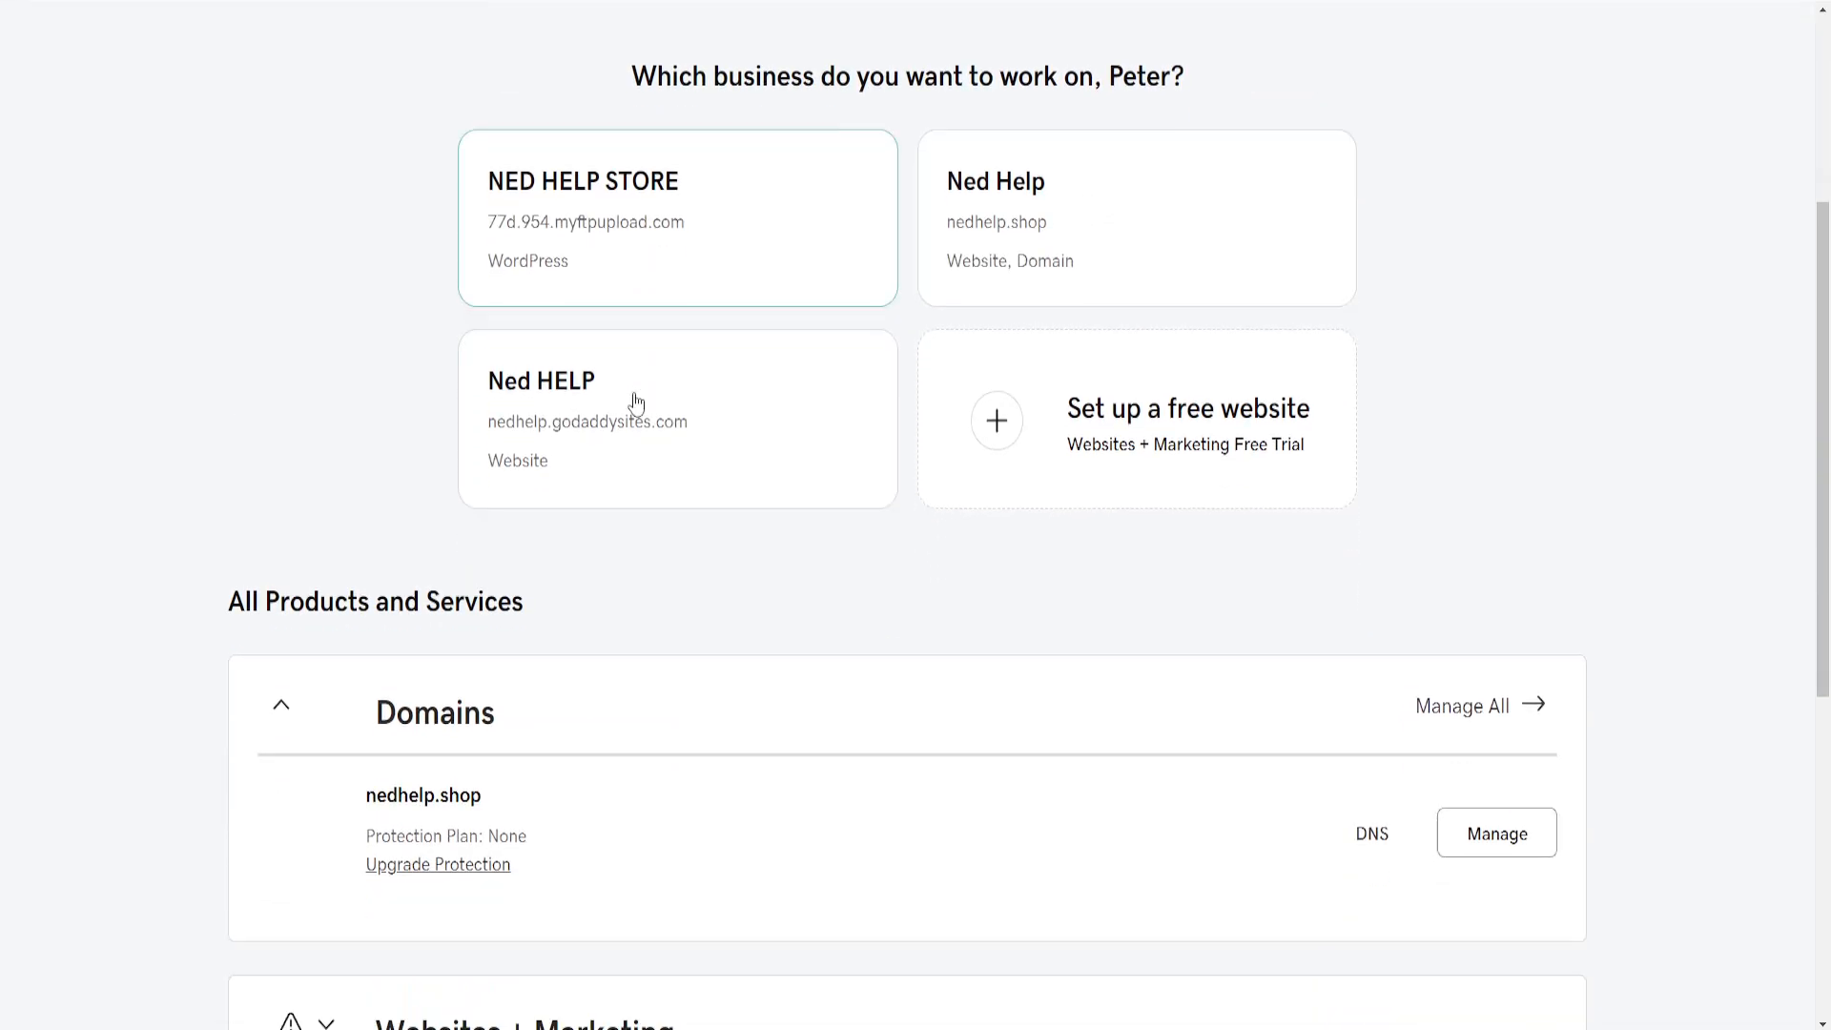
scroll(down, 3)
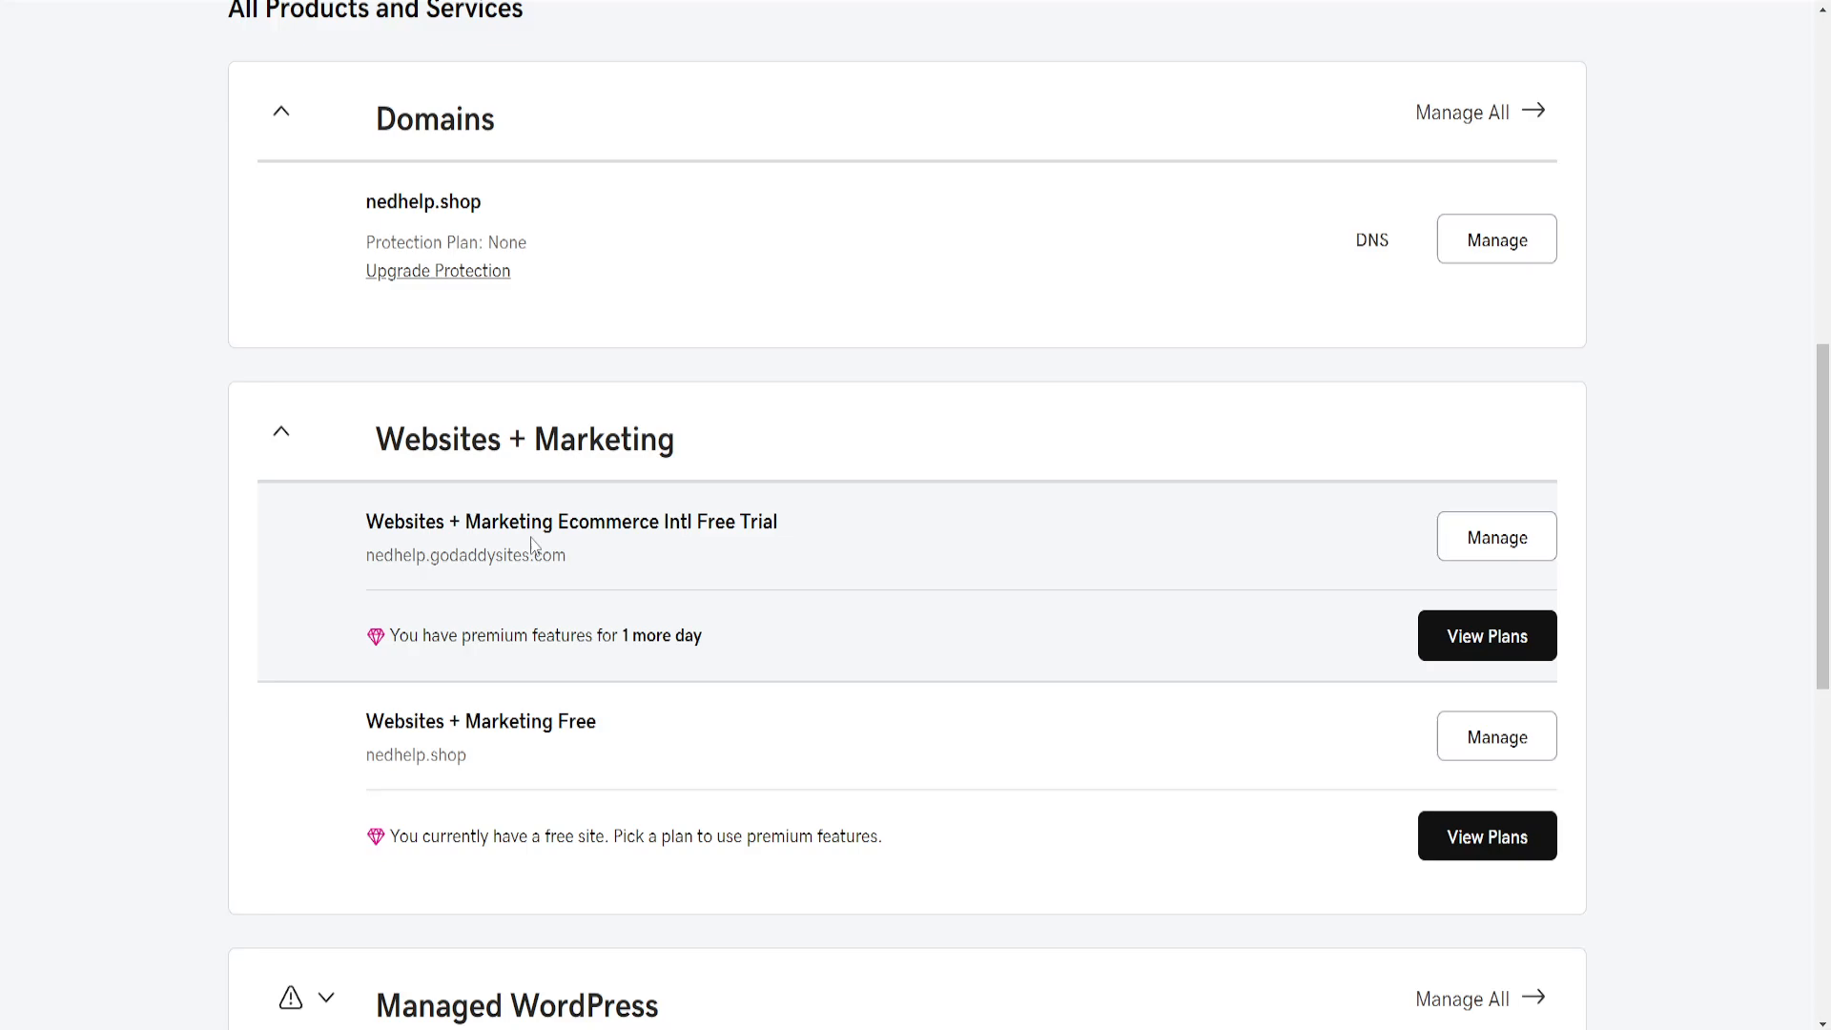
drag(366, 521, 693, 521)
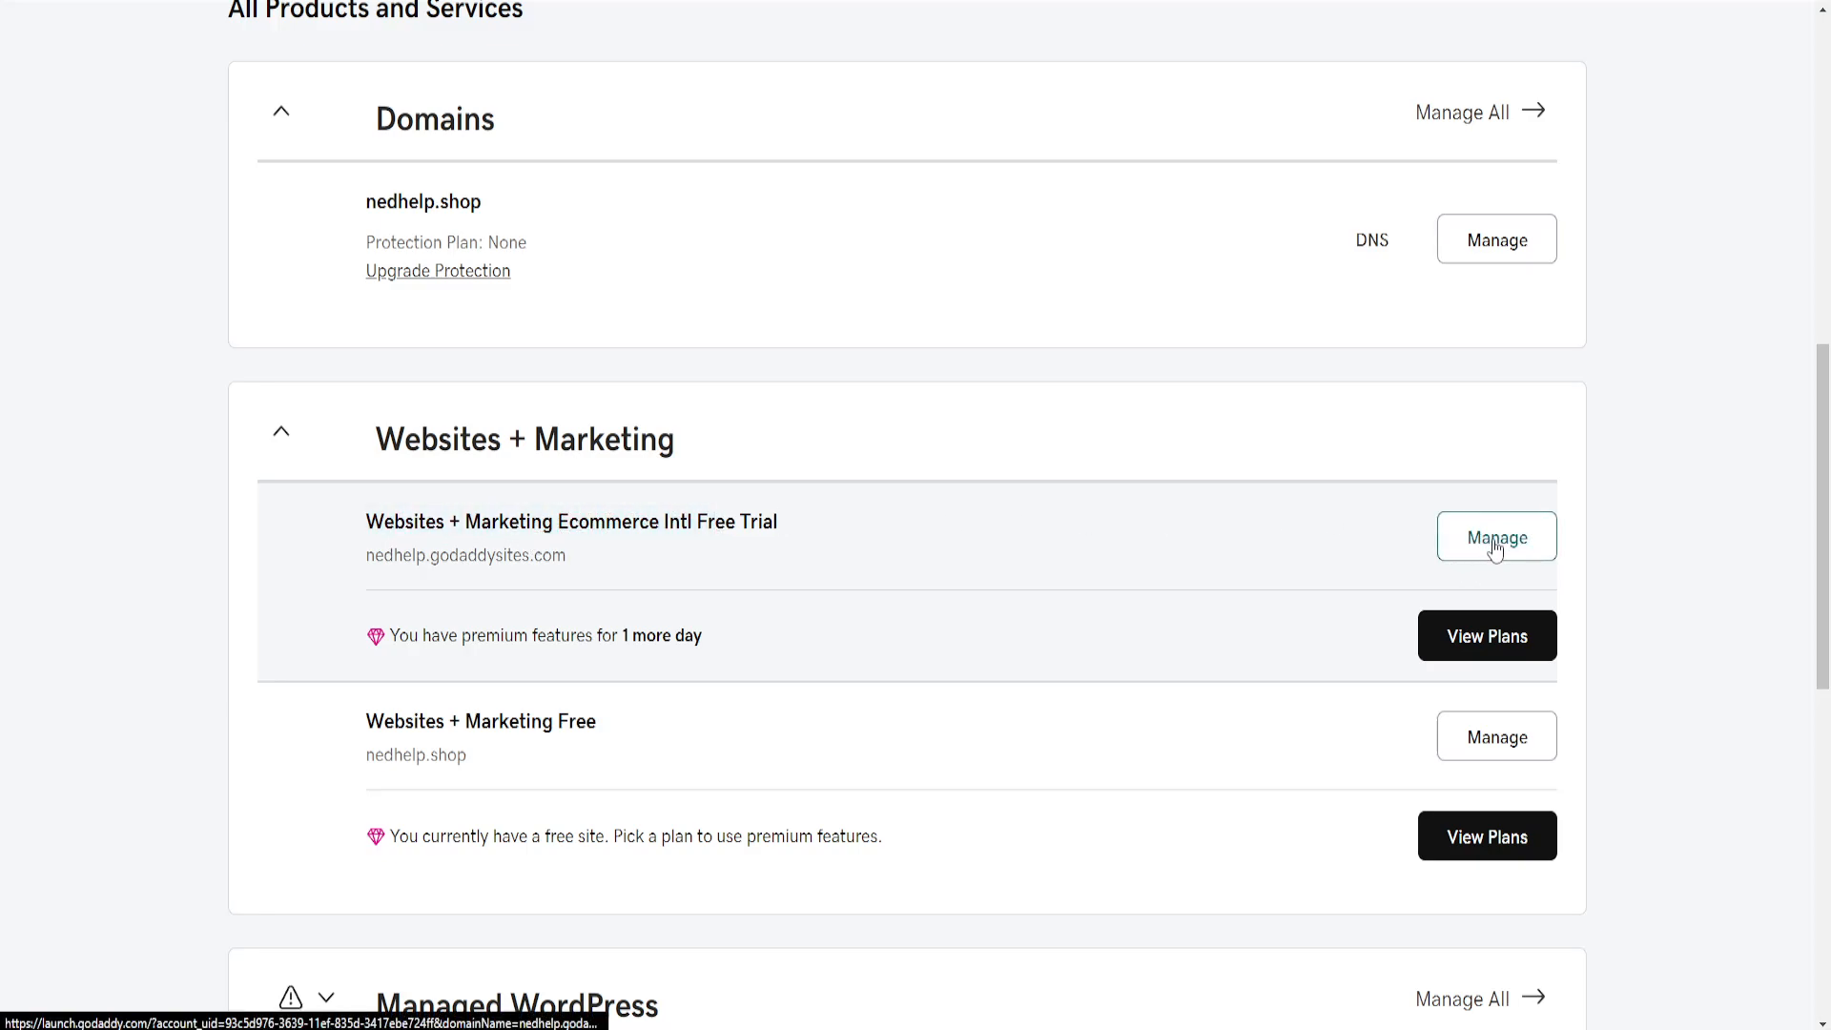
mouse_move(975, 511)
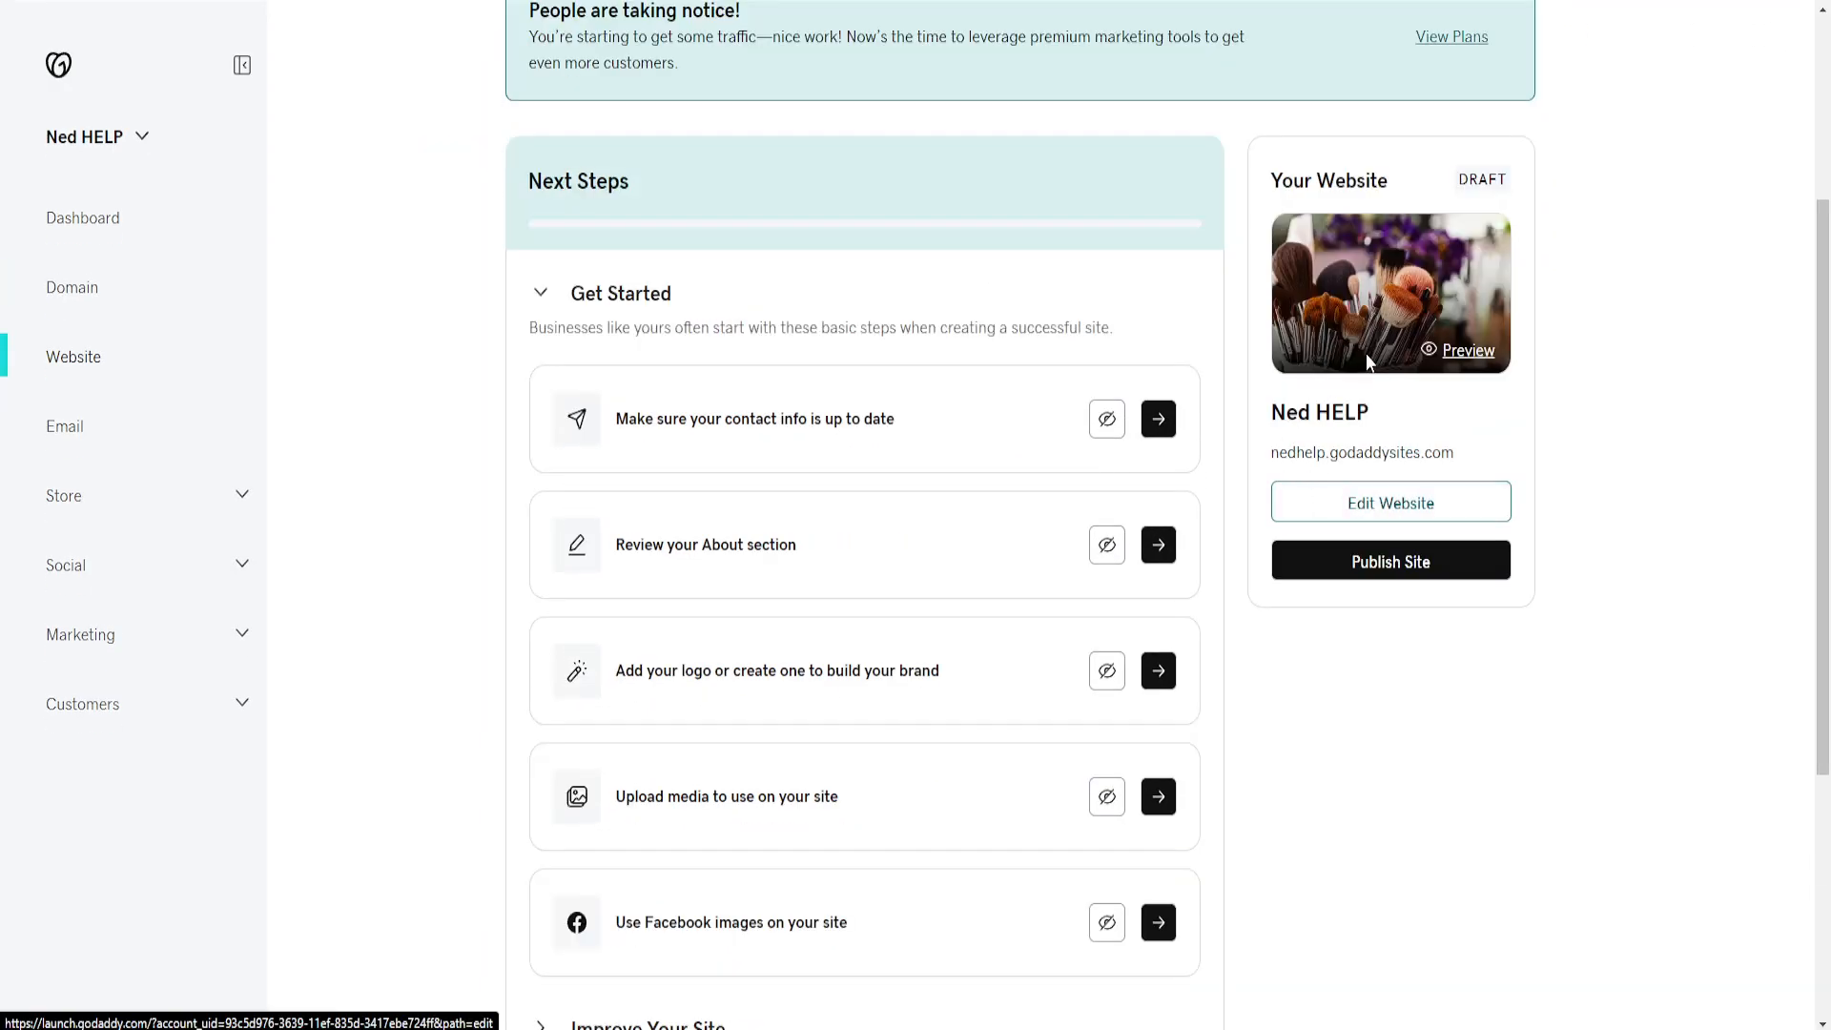
click(1390, 501)
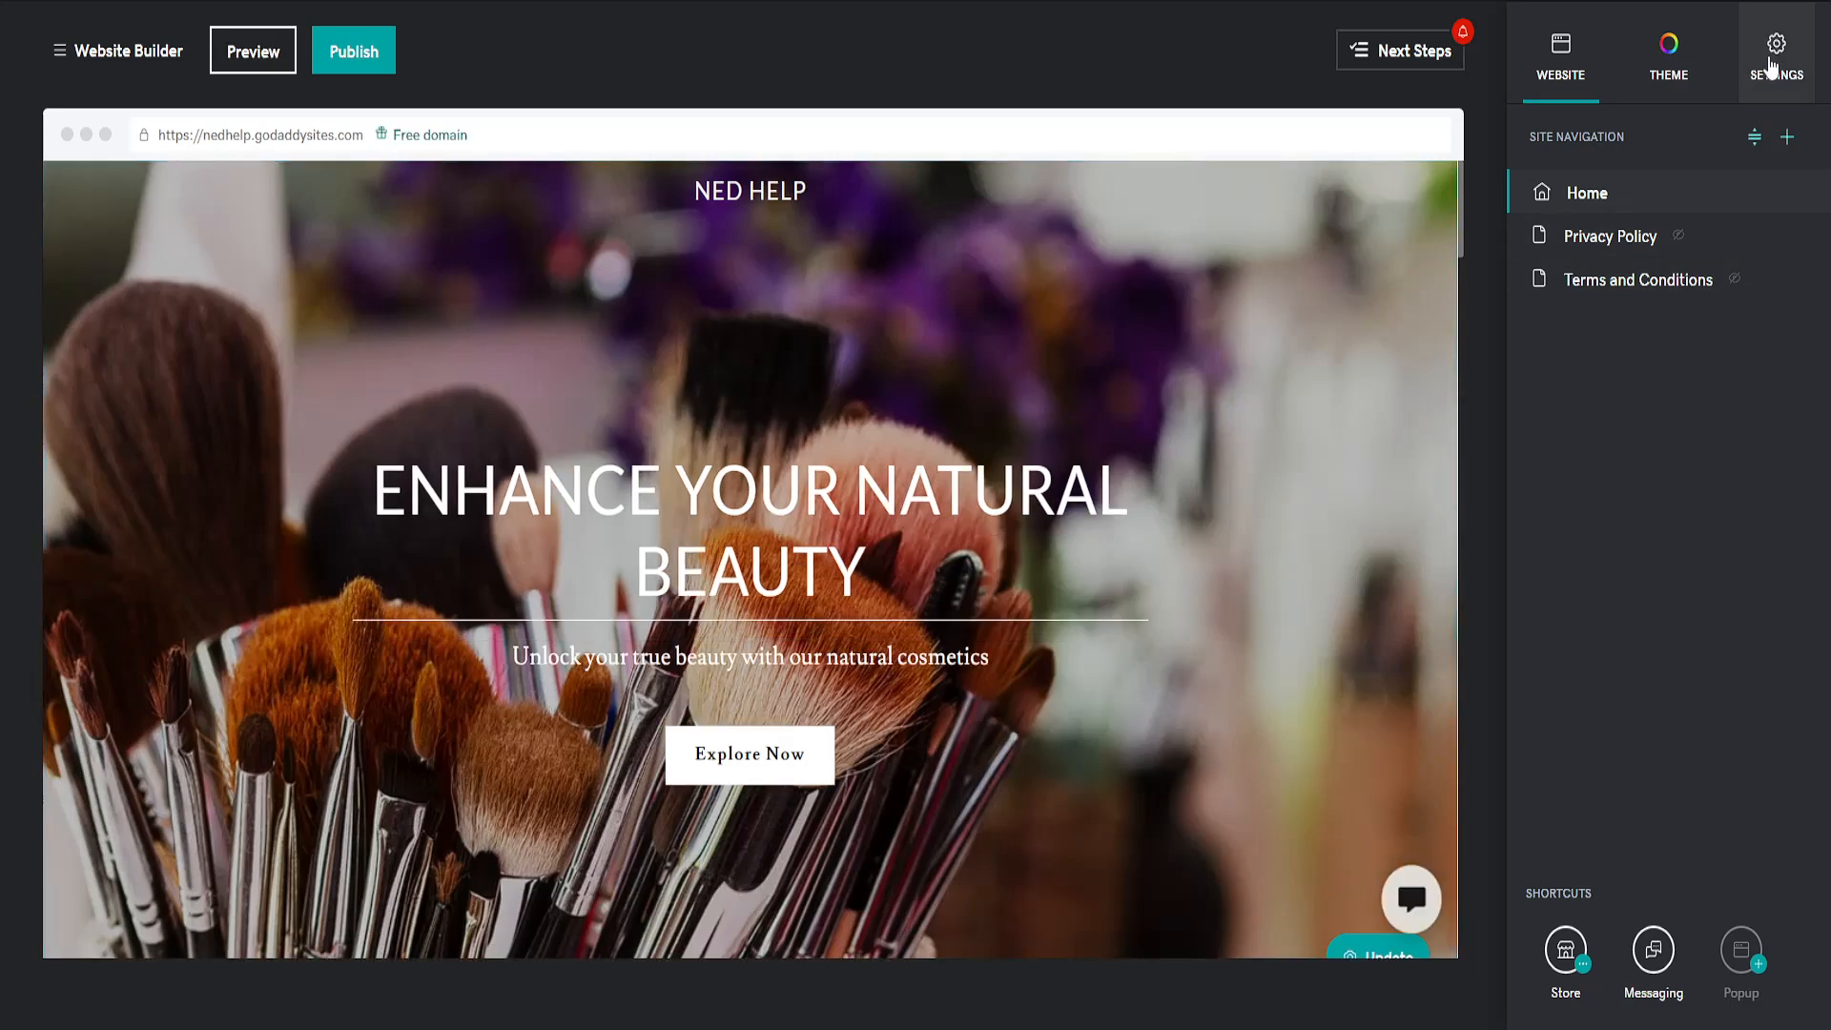
Open Site History from the Settings panel to list the automatic backups
click(1775, 52)
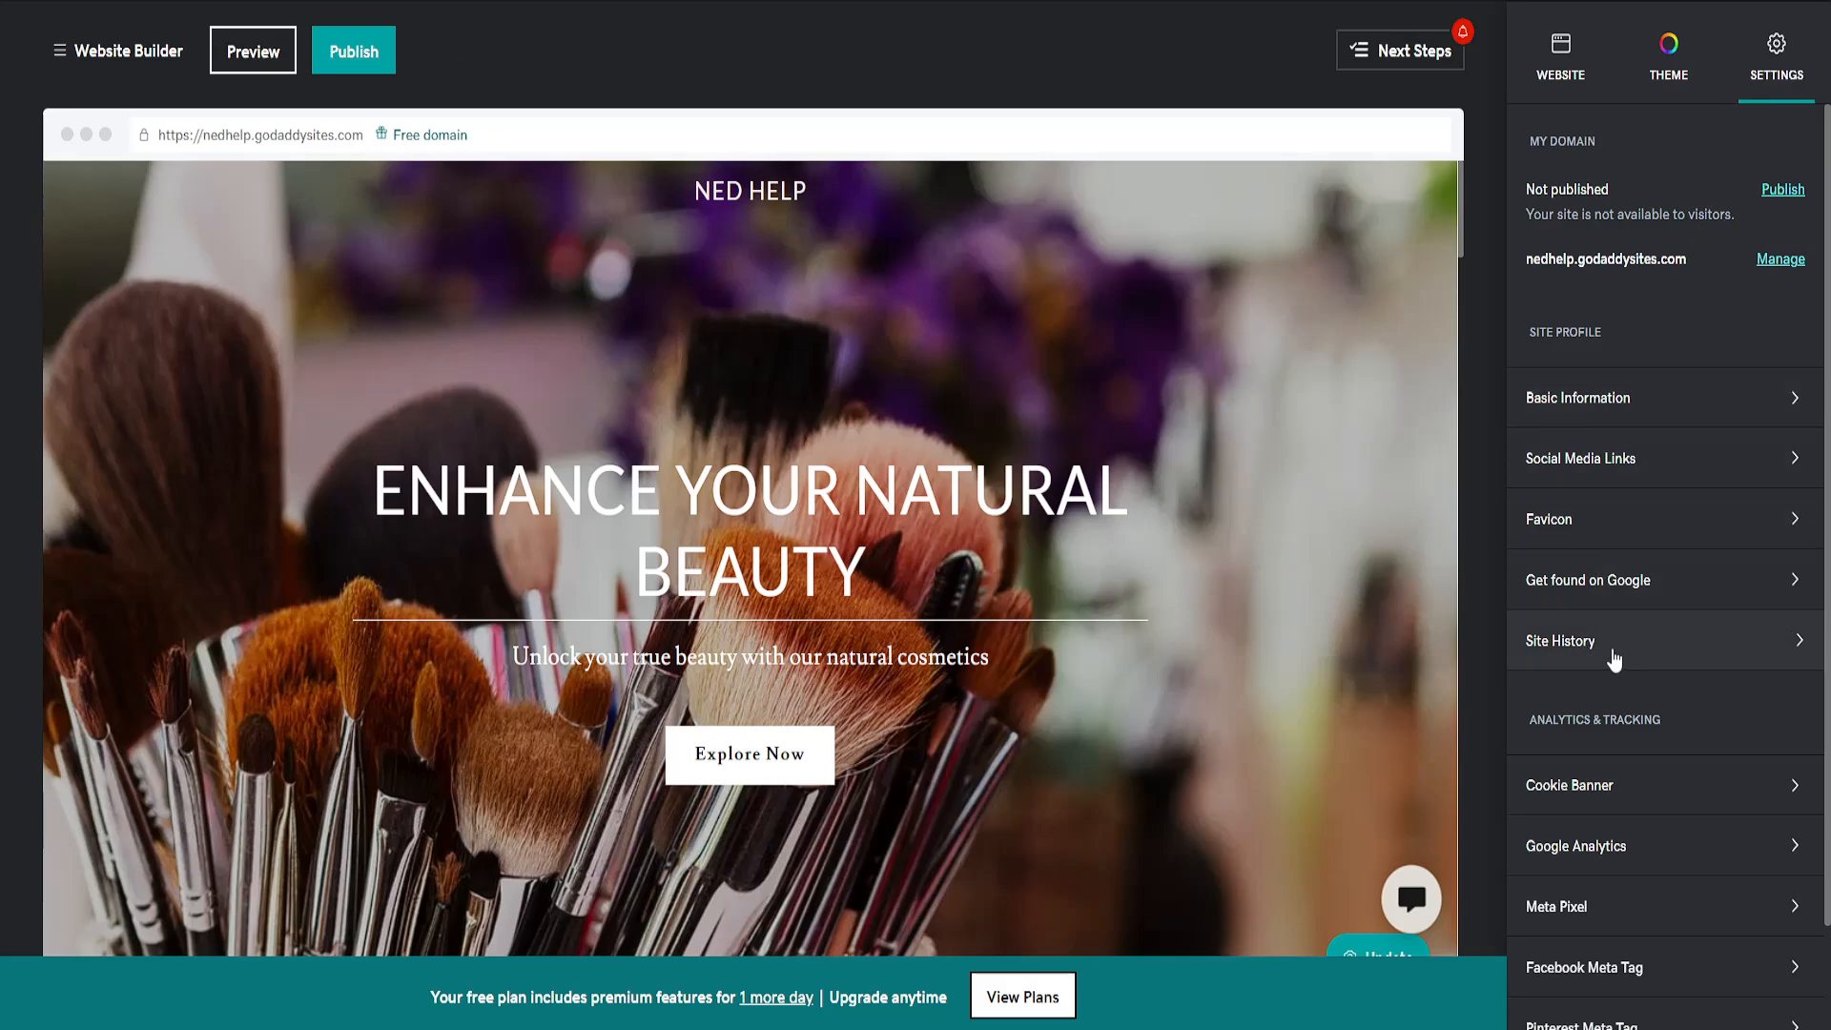
click(1560, 641)
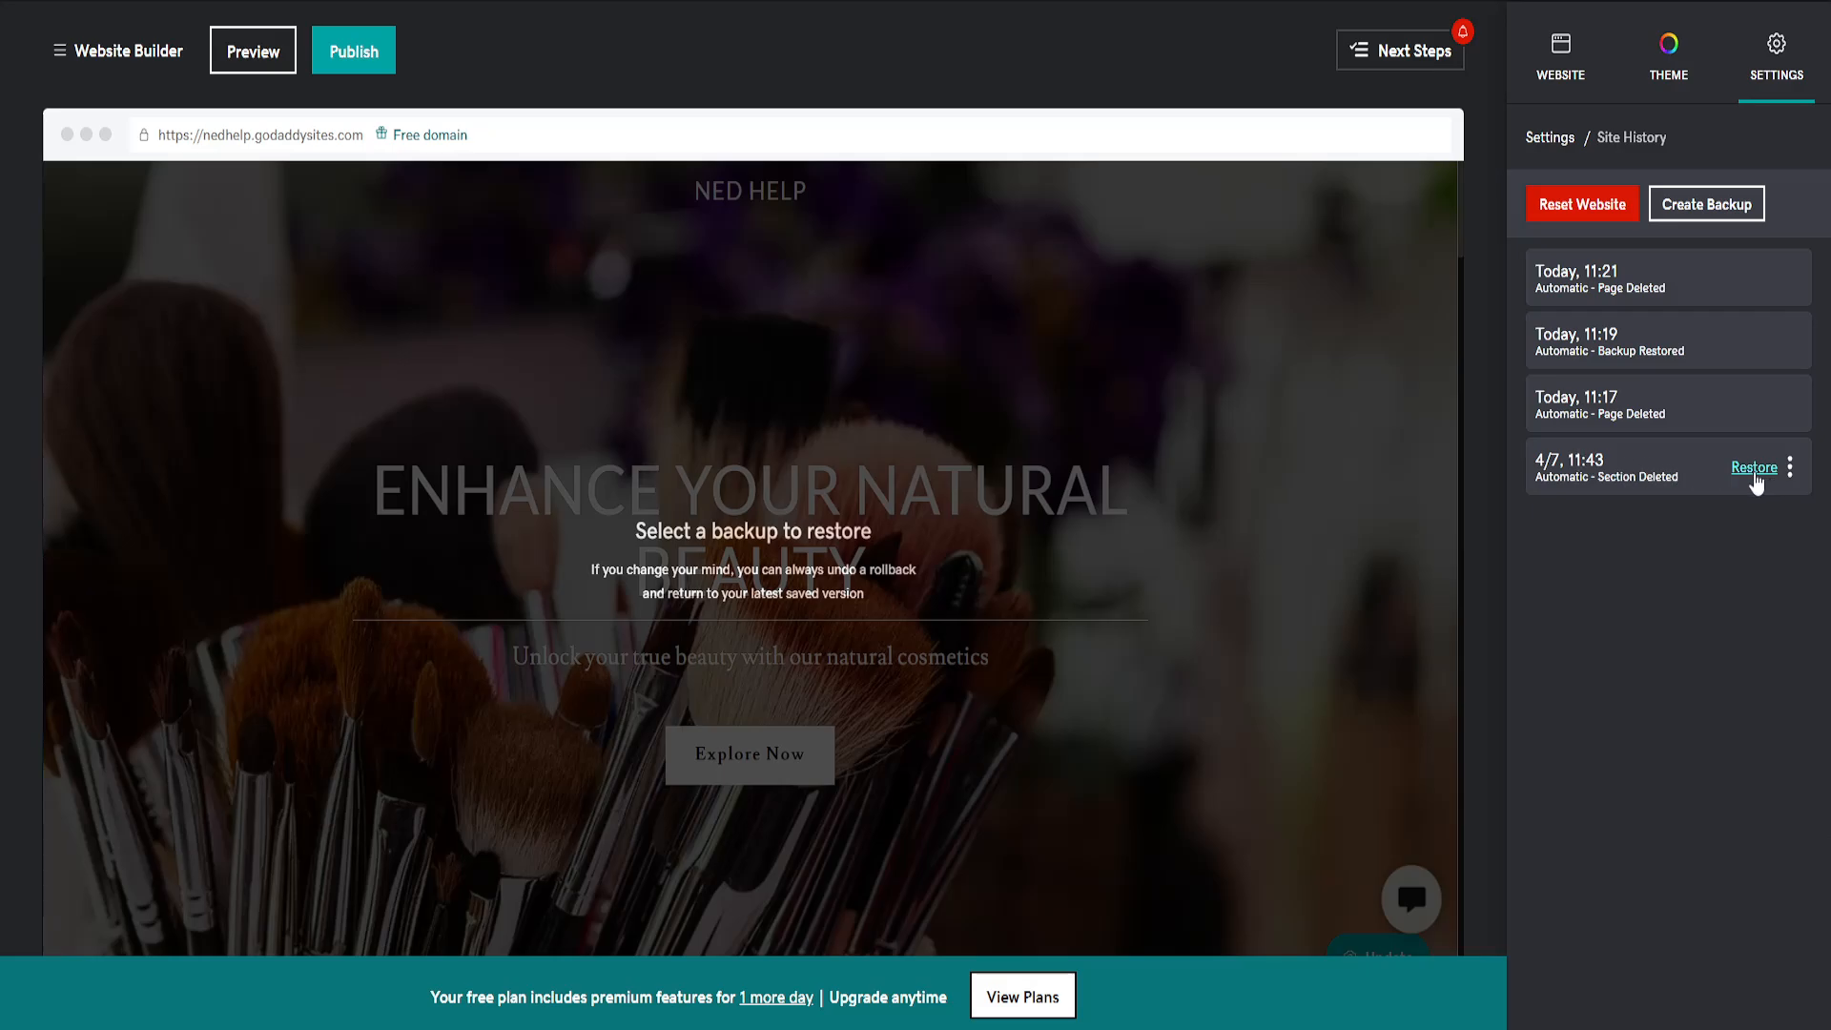
Restore the 4/7, 11:43 backup, bringing the Shop page back into the navigation
click(1753, 470)
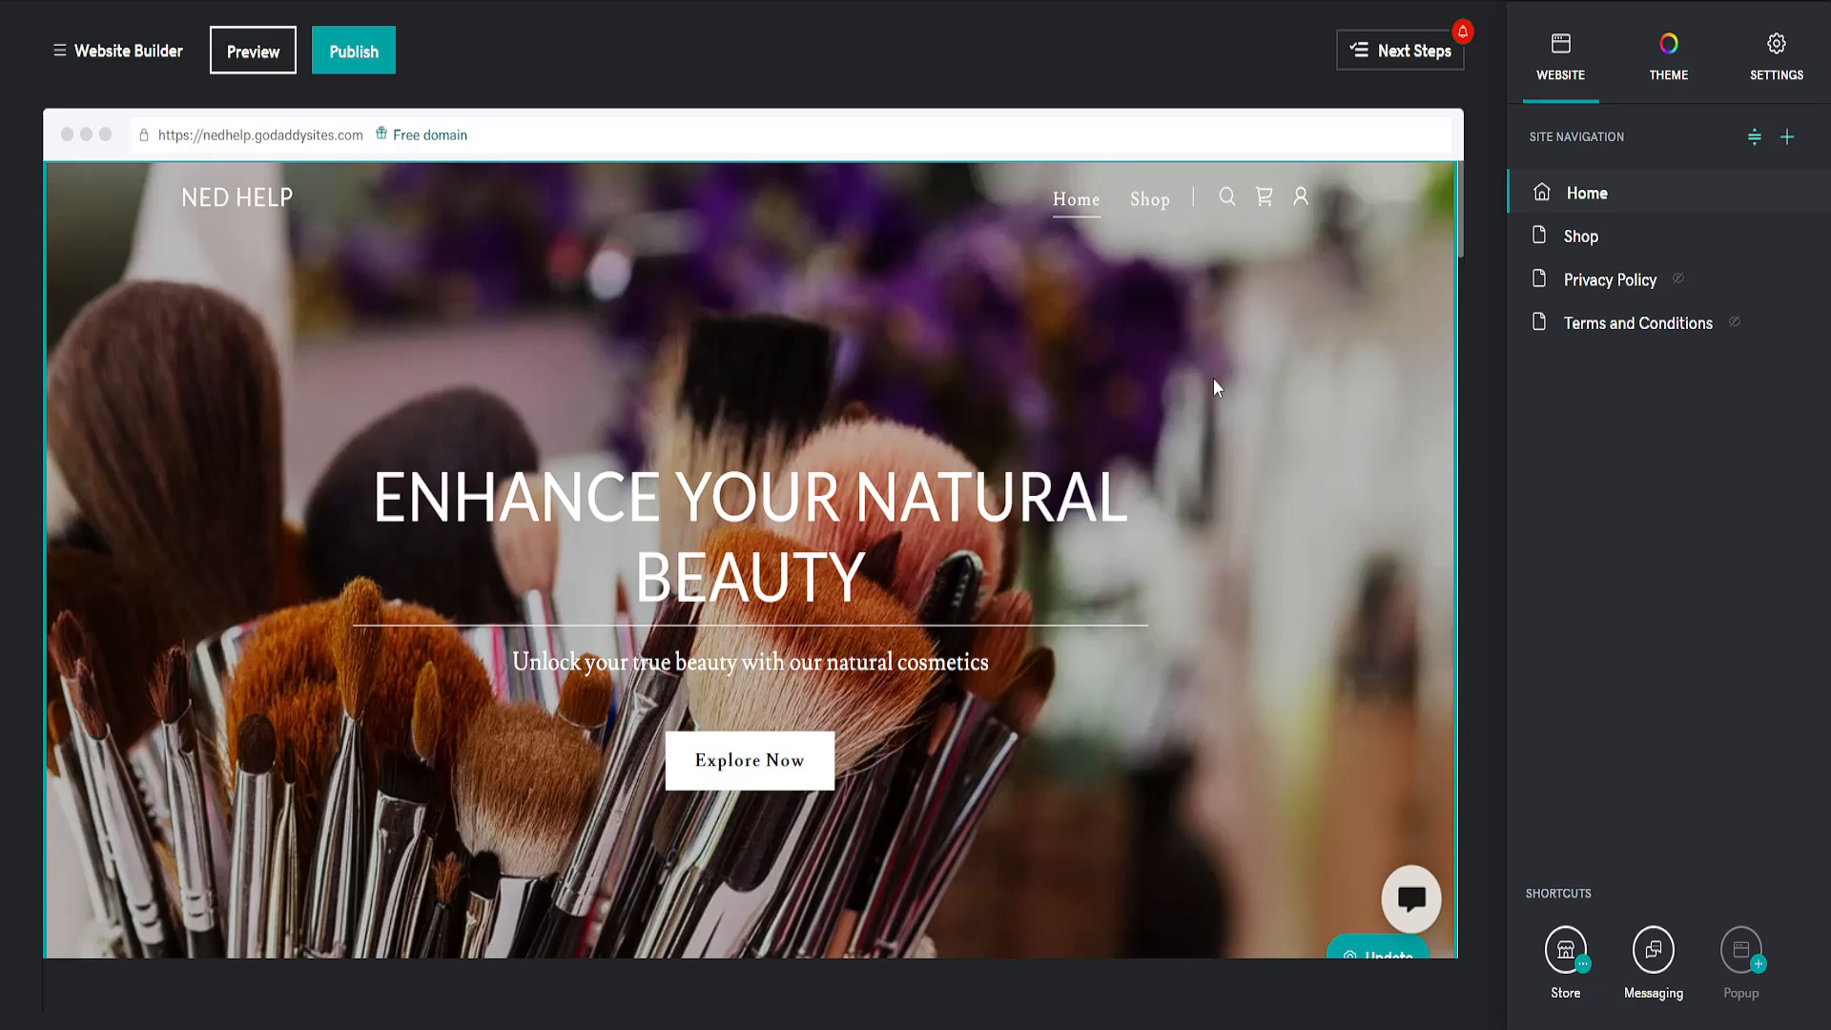
click(752, 498)
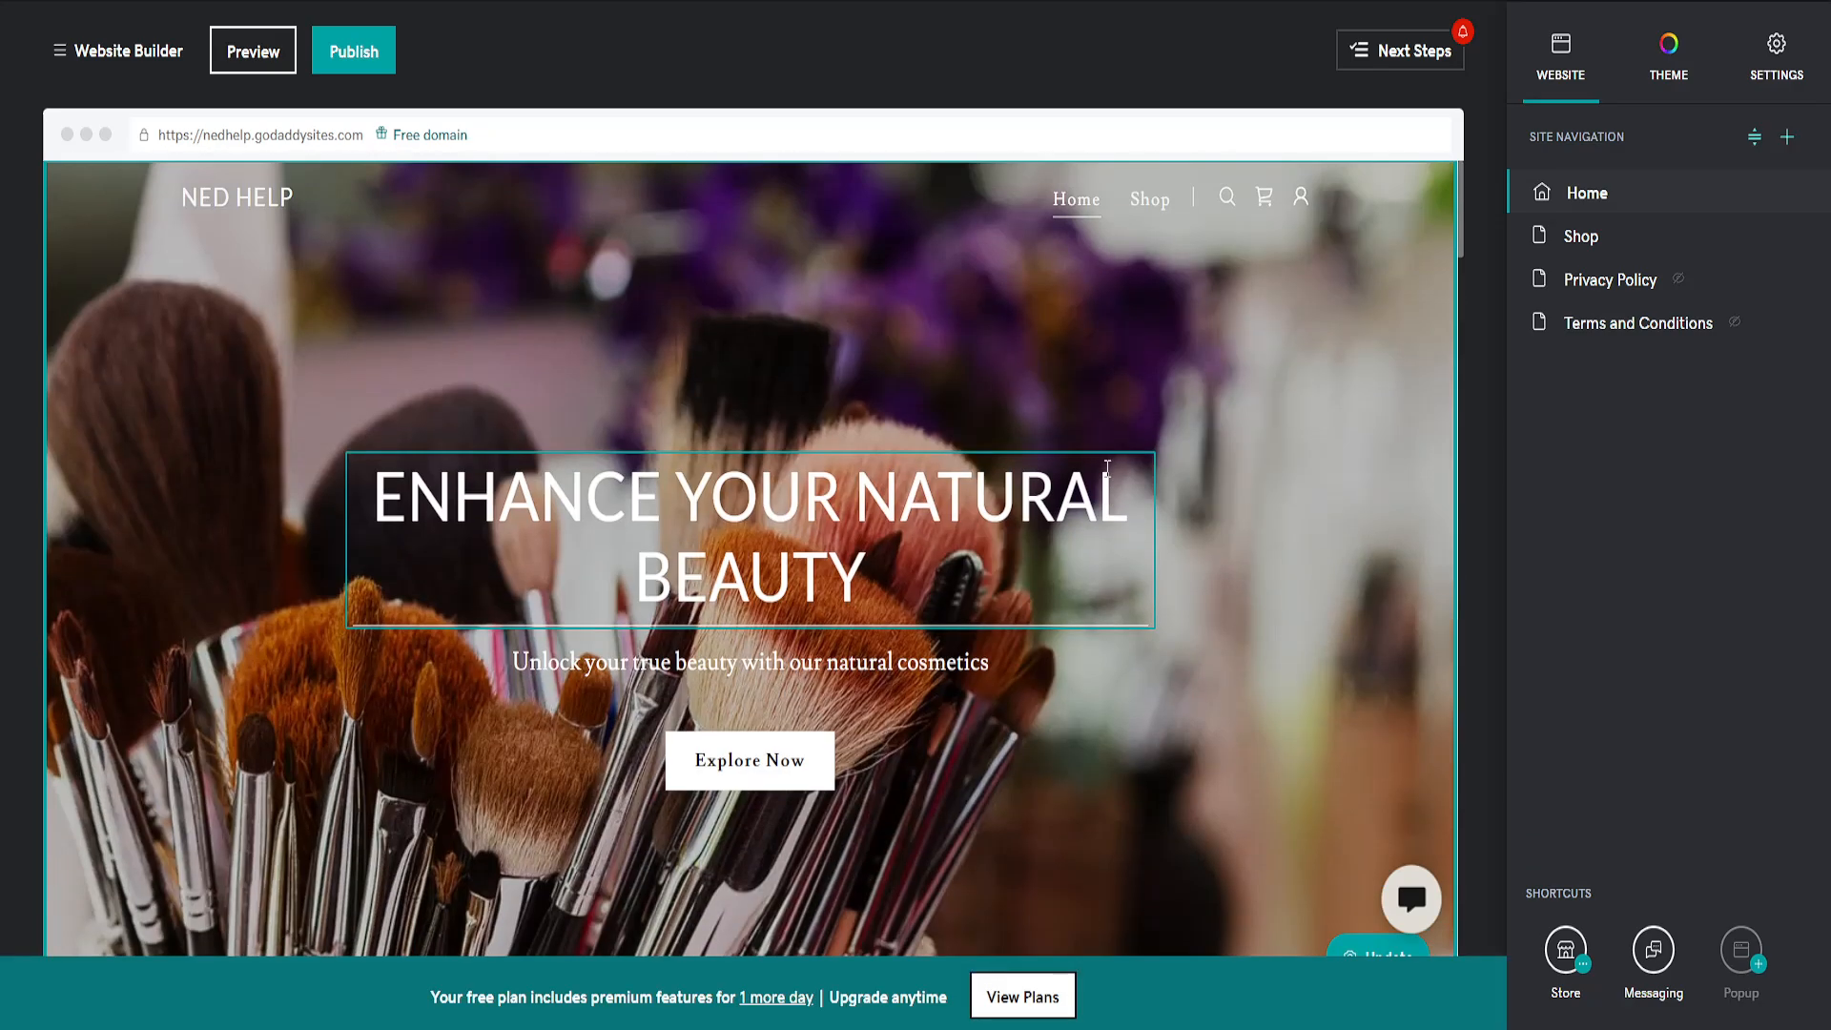